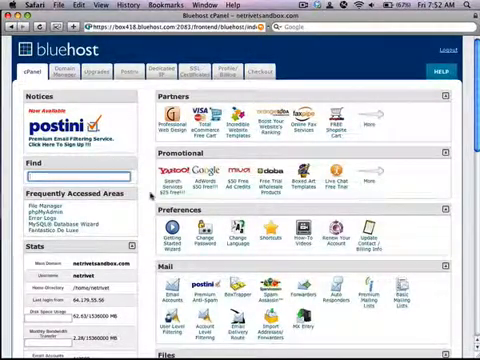
- Navigate back to the public_html folder listing
scroll(down, 3)
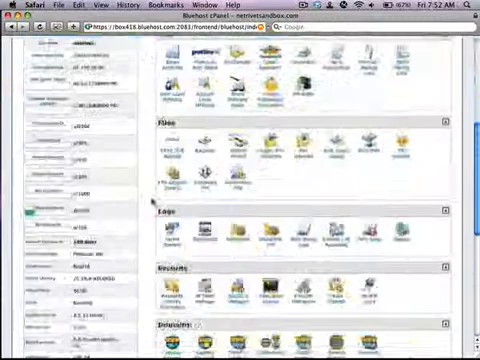
scroll(down, 3)
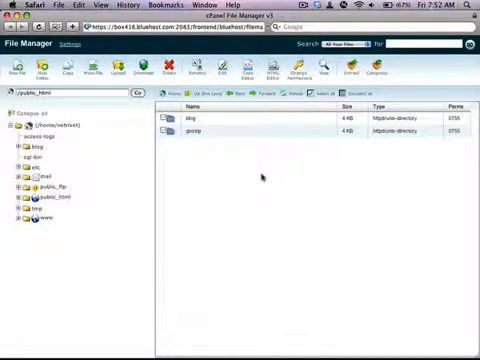
mouse_move(85, 186)
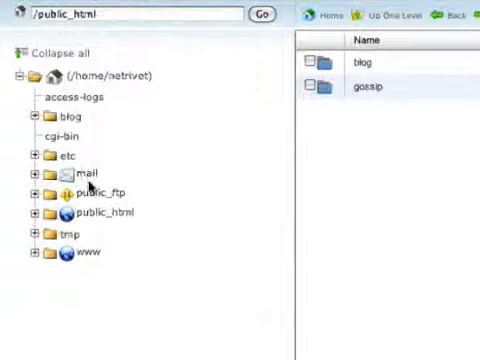
mouse_move(160, 133)
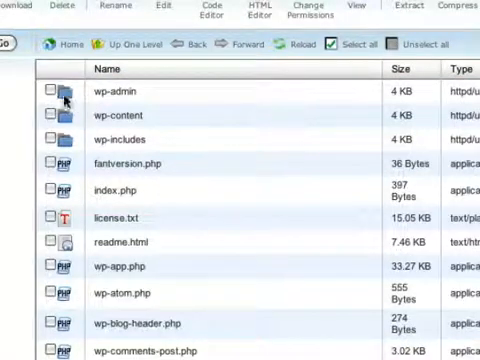
double_click(125, 96)
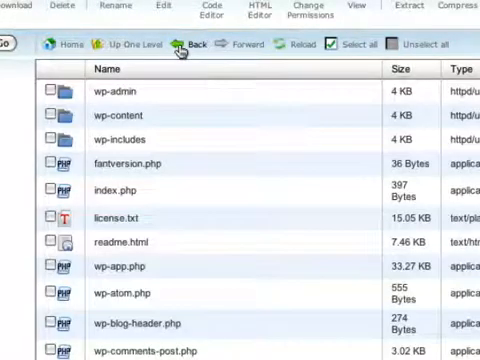
click(140, 45)
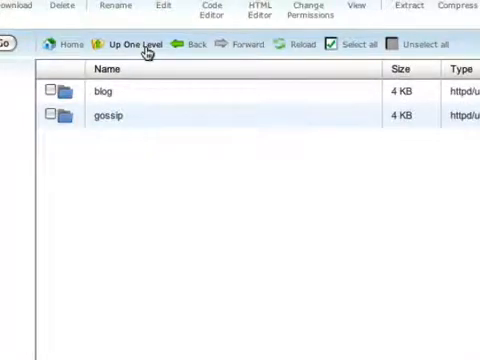
mouse_move(142, 89)
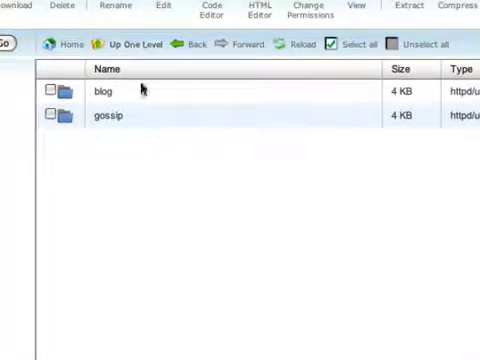
mouse_move(137, 207)
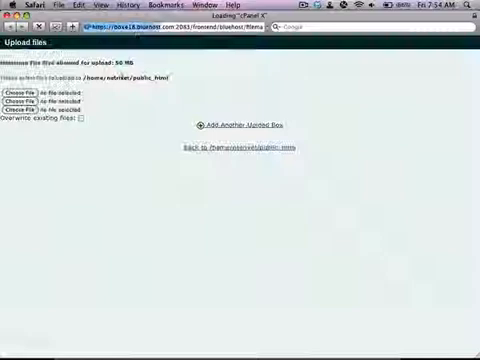
- Upload myfile.txt from the Desktop, then return to the public_html listing
click(23, 99)
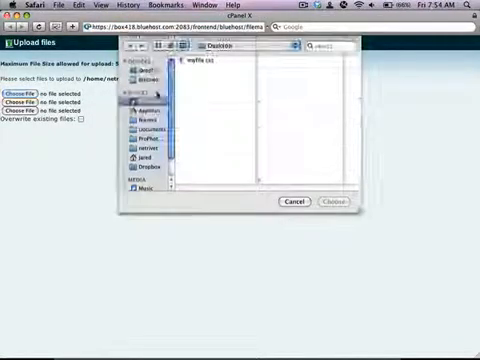
click(195, 64)
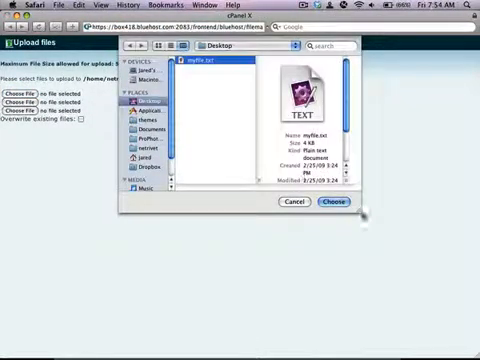
click(333, 201)
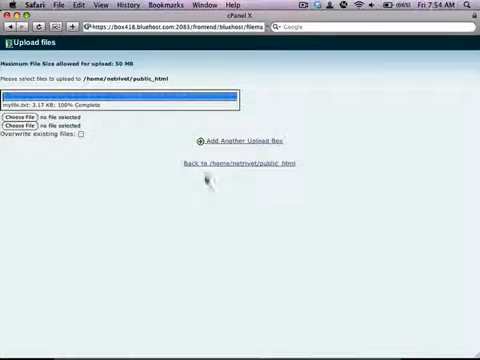
click(230, 165)
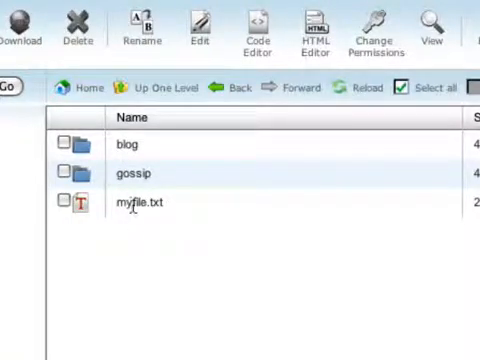
mouse_move(104, 211)
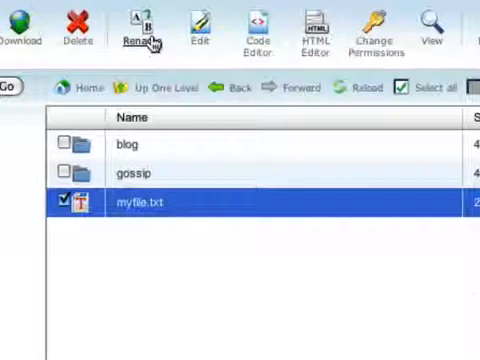
- Rename the uploaded myfile.txt to mynewfile.txt
click(137, 25)
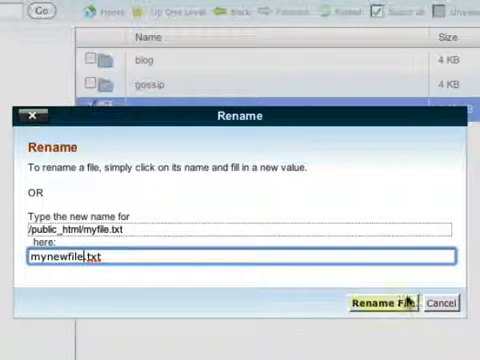
click(384, 303)
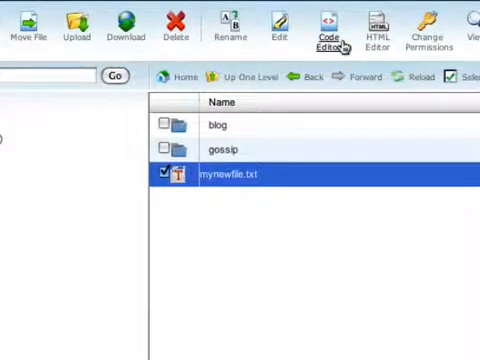
mouse_move(425, 40)
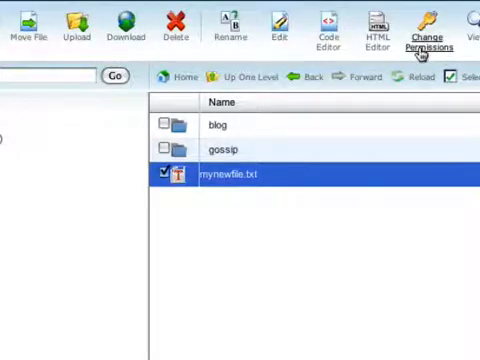
- Change mynewfile.txt permissions from 644 to 776, adding write and execute rights
click(430, 25)
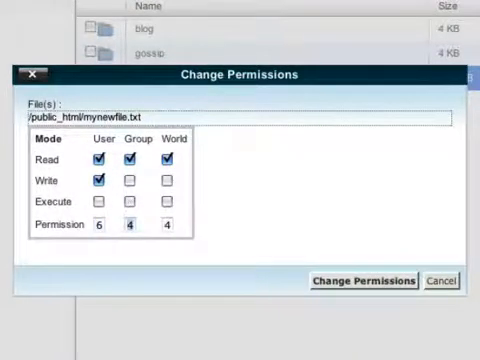
click(128, 180)
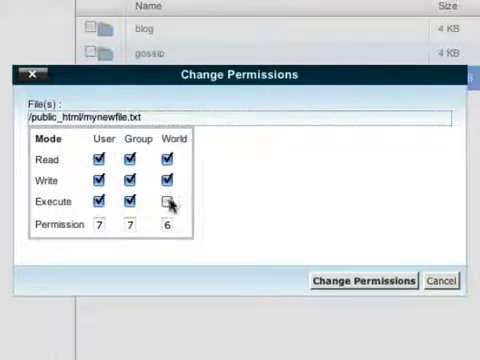
click(362, 280)
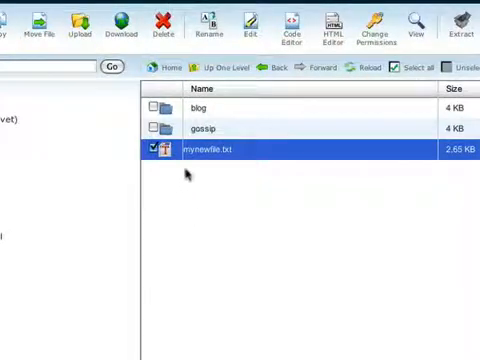
- Delete mynewfile.txt and select the gossip folder
click(157, 25)
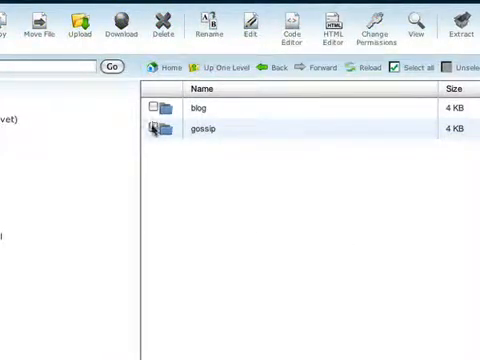
click(210, 130)
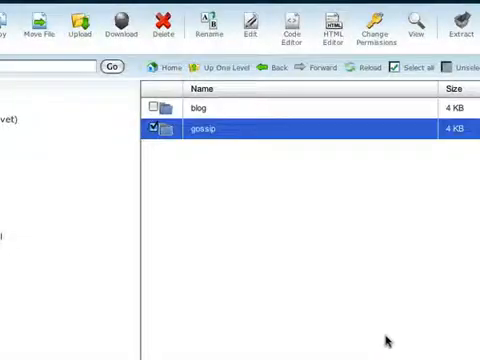
- Move gossip to public_html/blog, then open blog and select gossip there
click(159, 28)
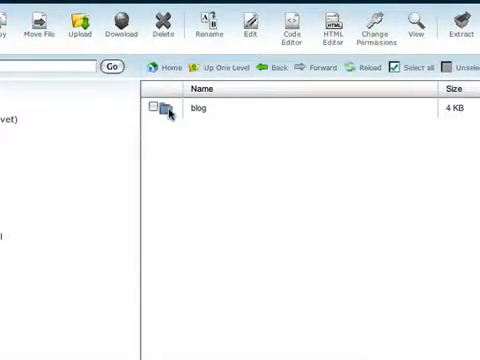
double_click(196, 110)
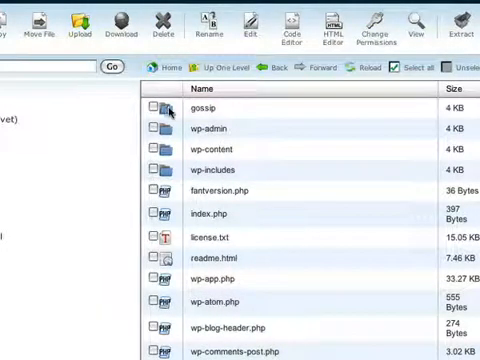
click(200, 106)
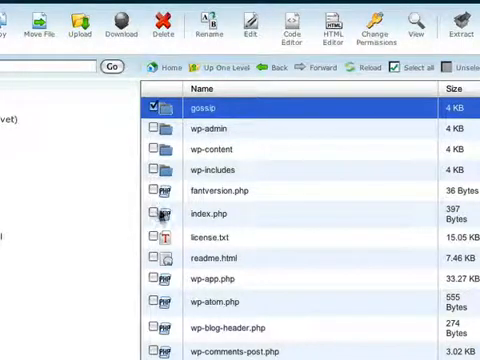
- Select index.php in the blog folder and download it
click(220, 215)
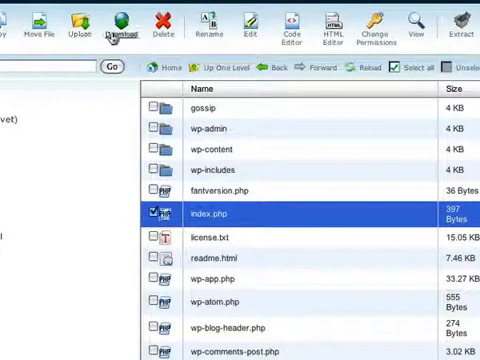
click(123, 28)
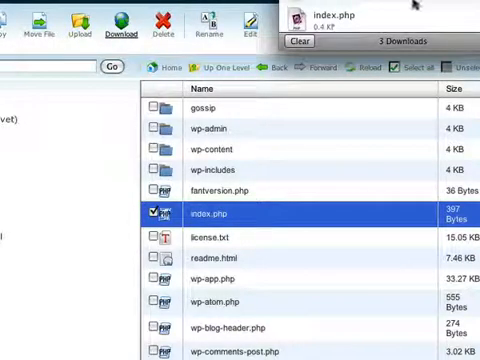